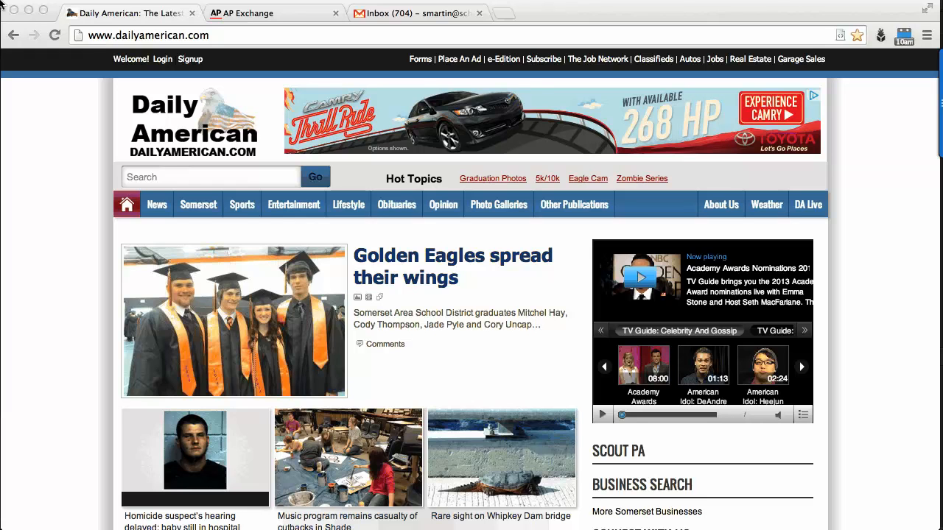
mouse_move(460, 23)
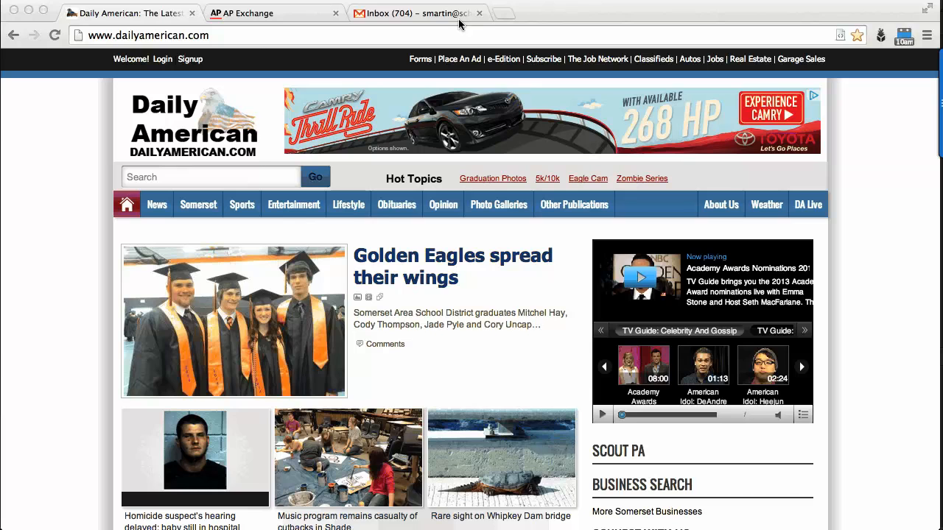
Step: Go to the Subscription Services page via the Subscribe link in the top navigation
click(544, 59)
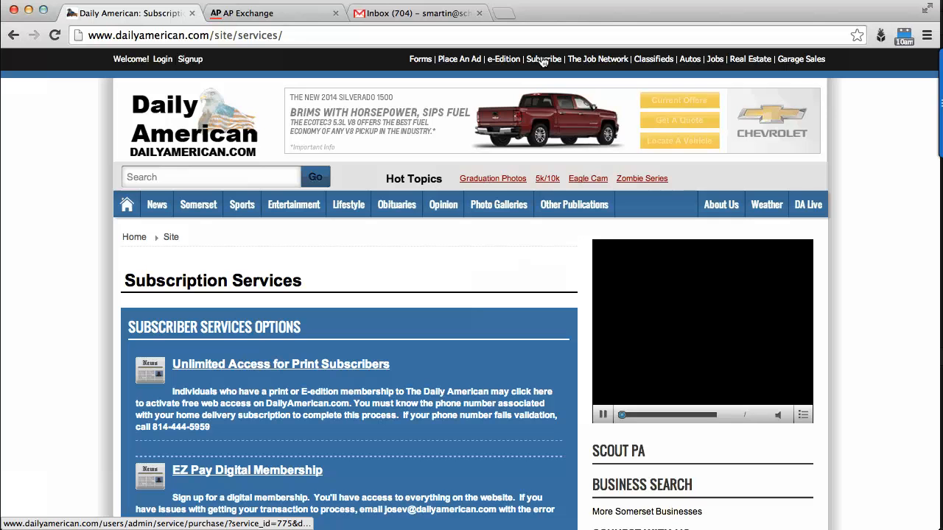
mouse_move(351, 214)
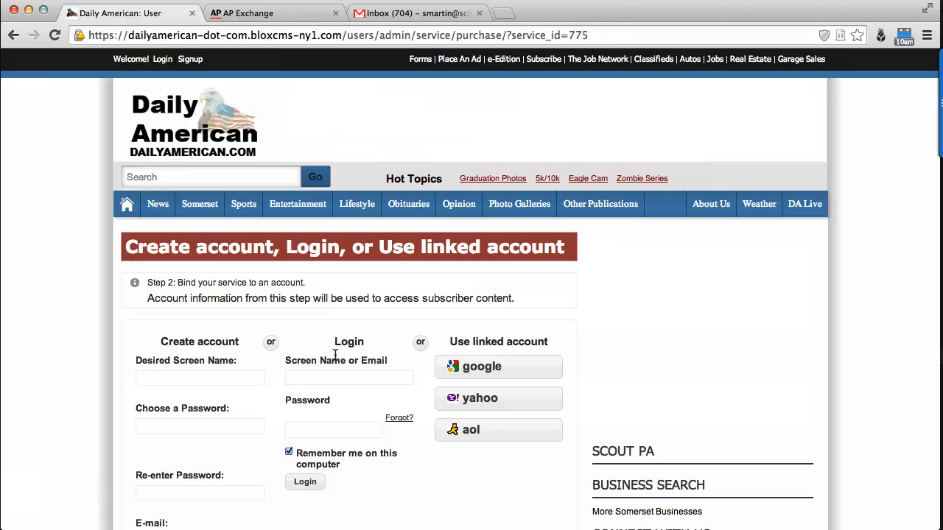
mouse_move(259, 361)
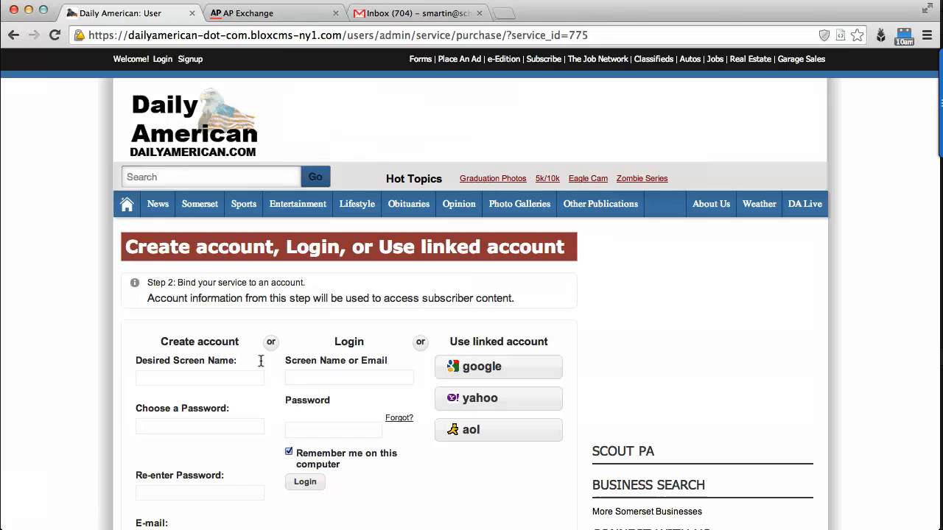
Step: Submit the completed Create Account form with captcha to register and log in
scroll(down, 3)
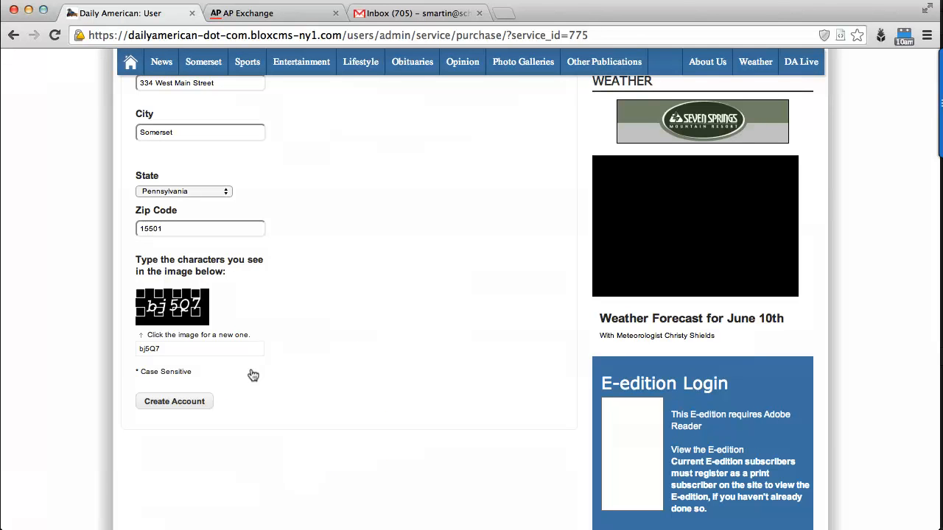
mouse_move(182, 380)
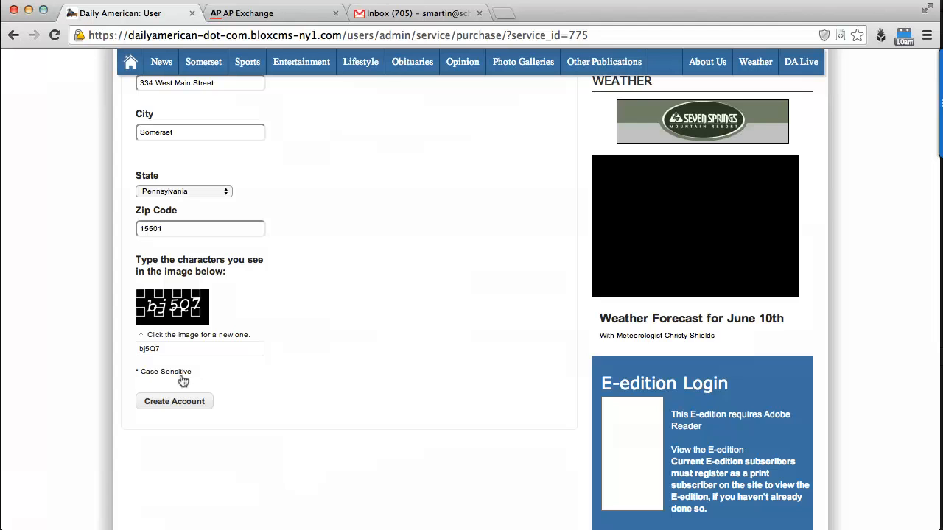
click(174, 401)
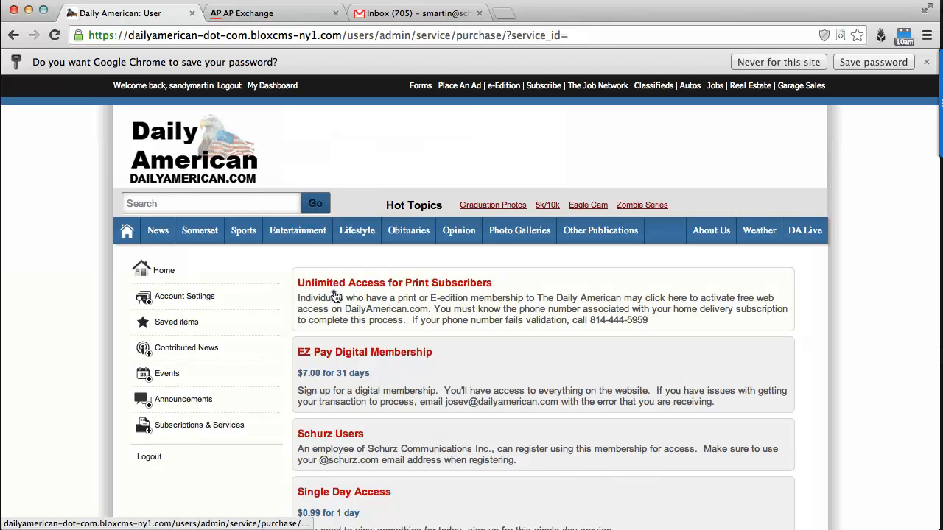
click(395, 283)
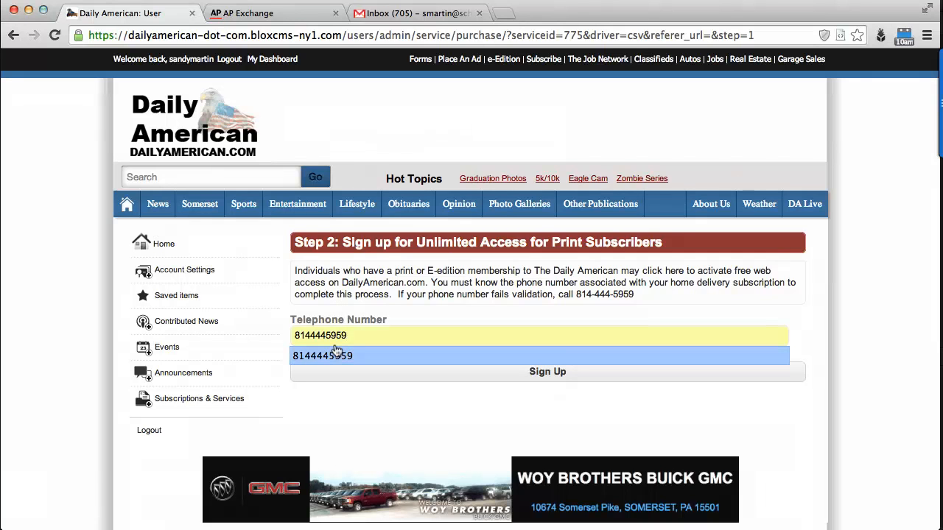
click(547, 371)
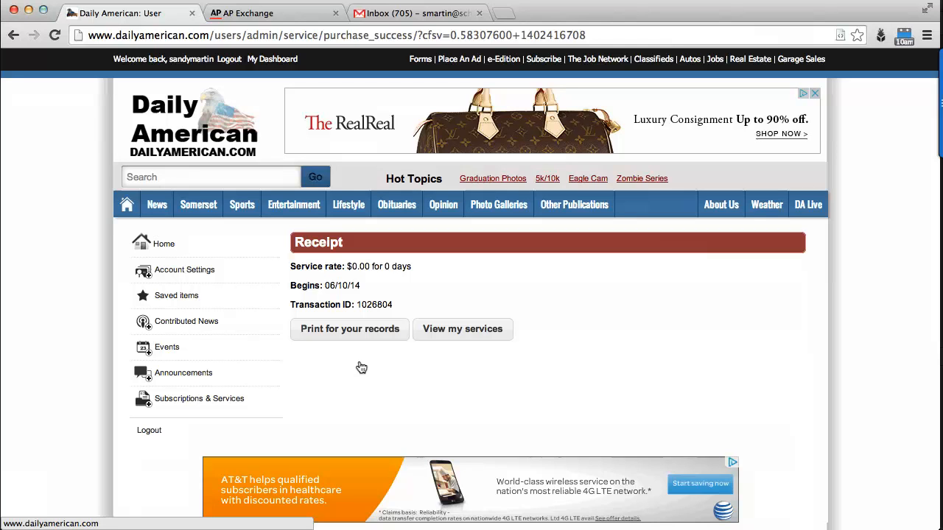
mouse_move(201, 318)
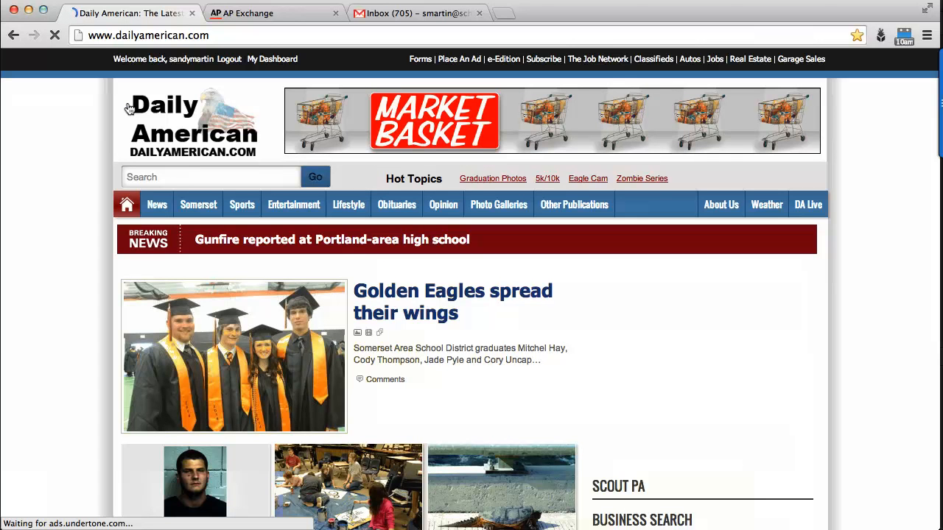
mouse_move(136, 109)
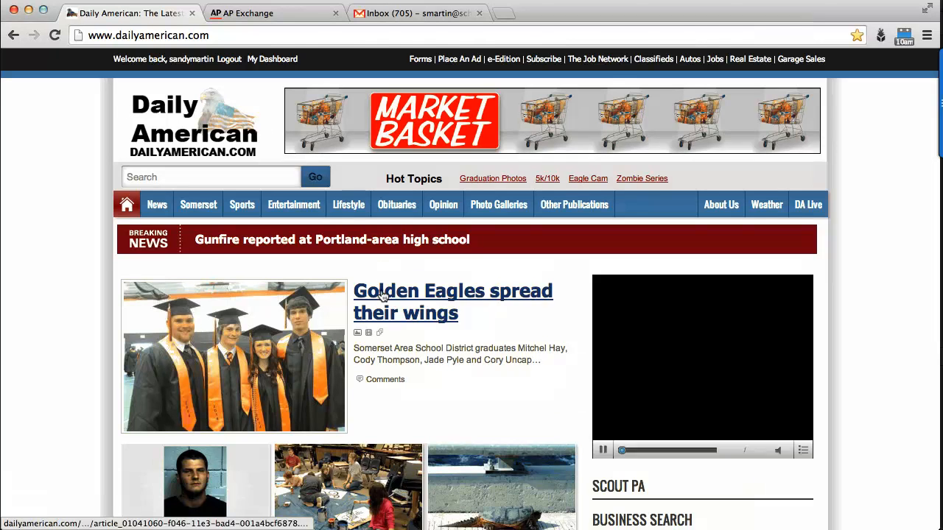
Step: View the 'Golden Eagles spread their wings' story briefly and return to the homepage
click(452, 291)
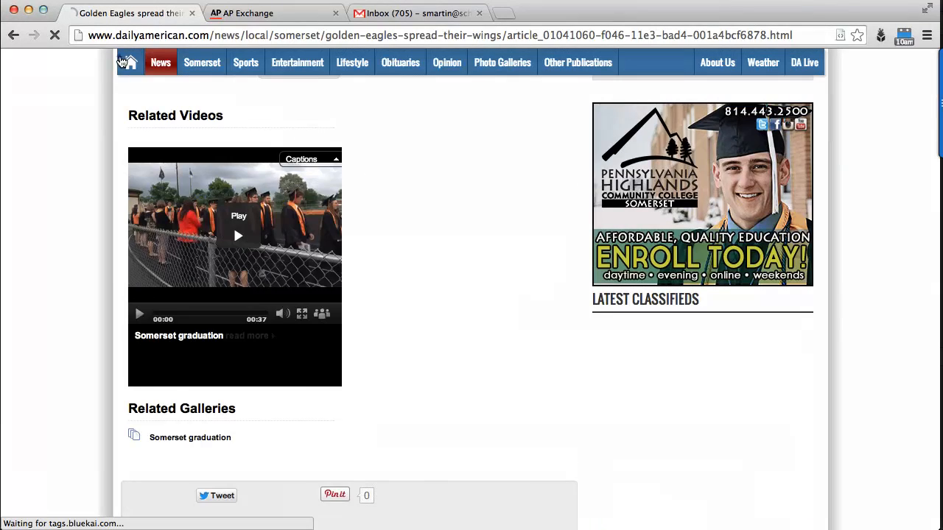
click(130, 62)
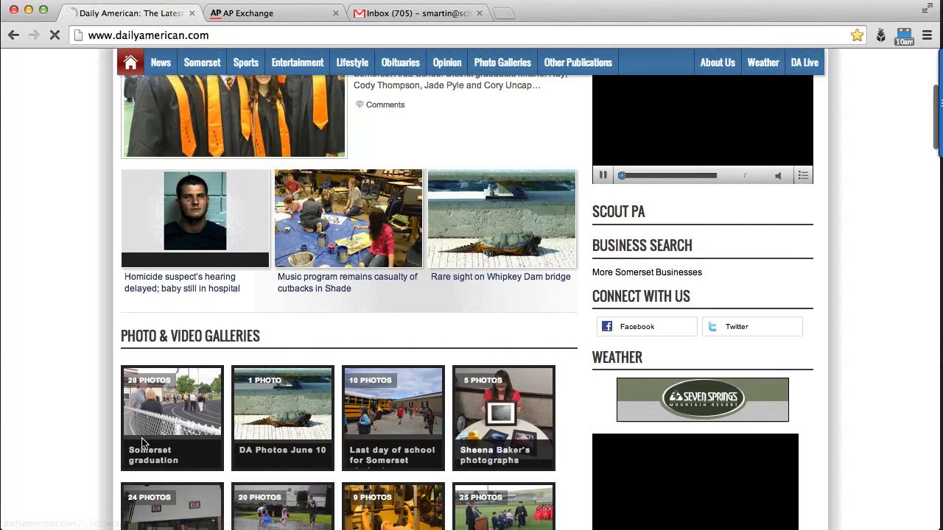
Step: Browse down the homepage to the Headlines and Sports sections
scroll(down, 3)
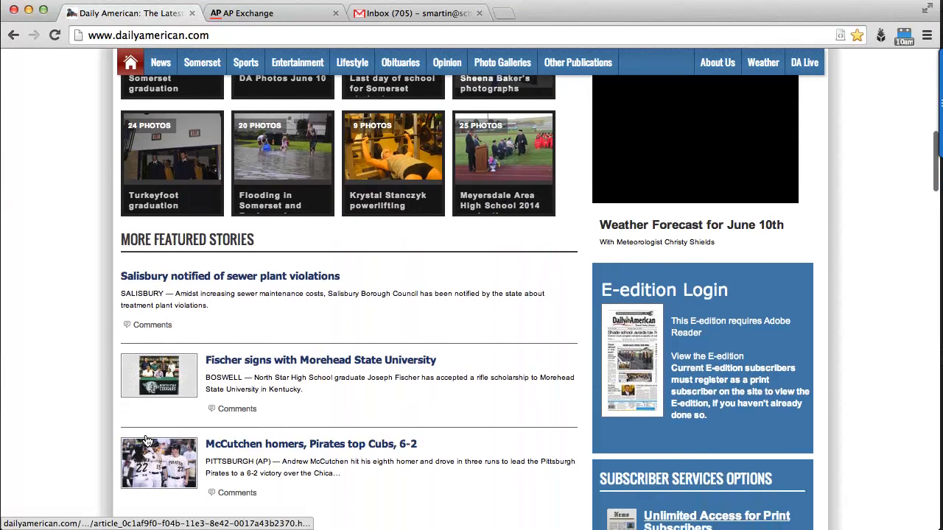
scroll(down, 3)
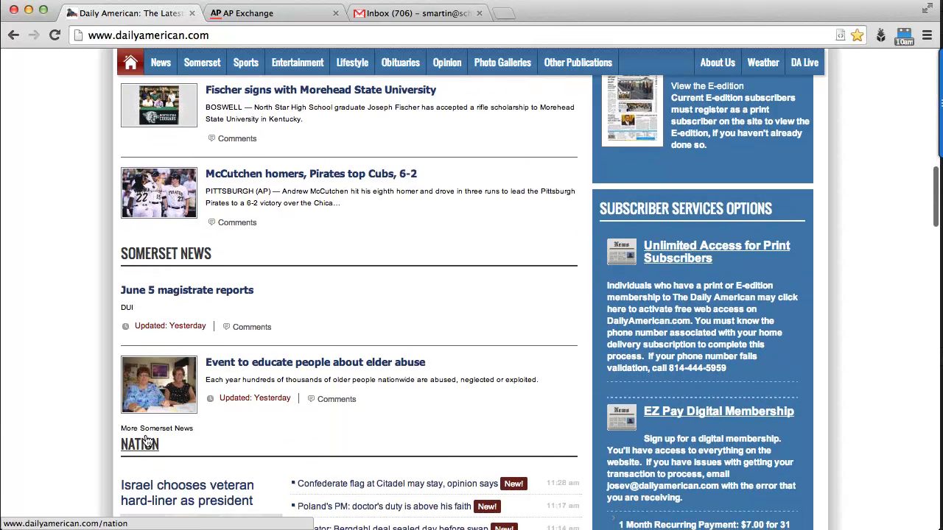
scroll(down, 3)
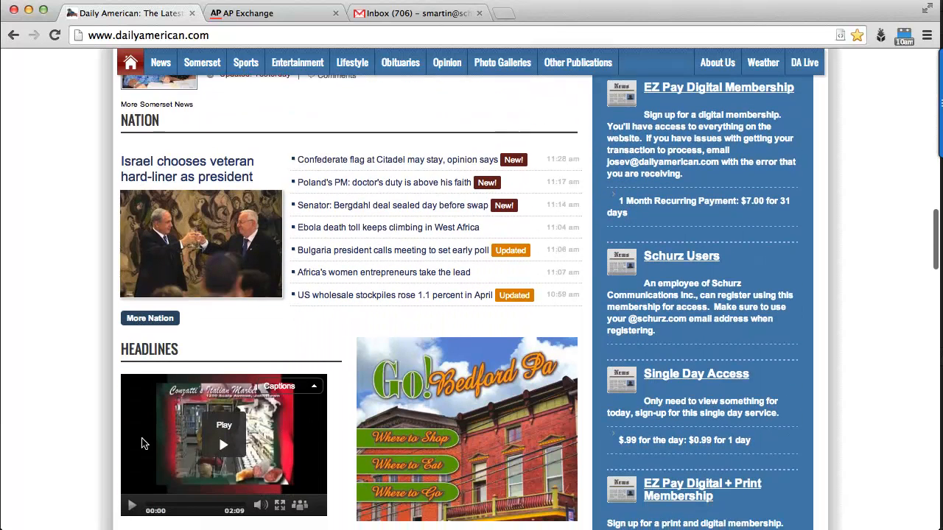
scroll(down, 3)
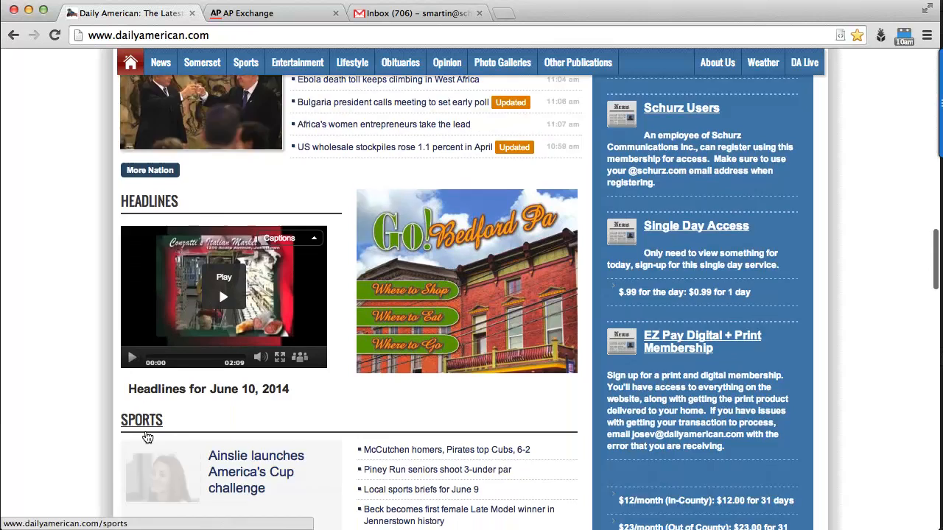